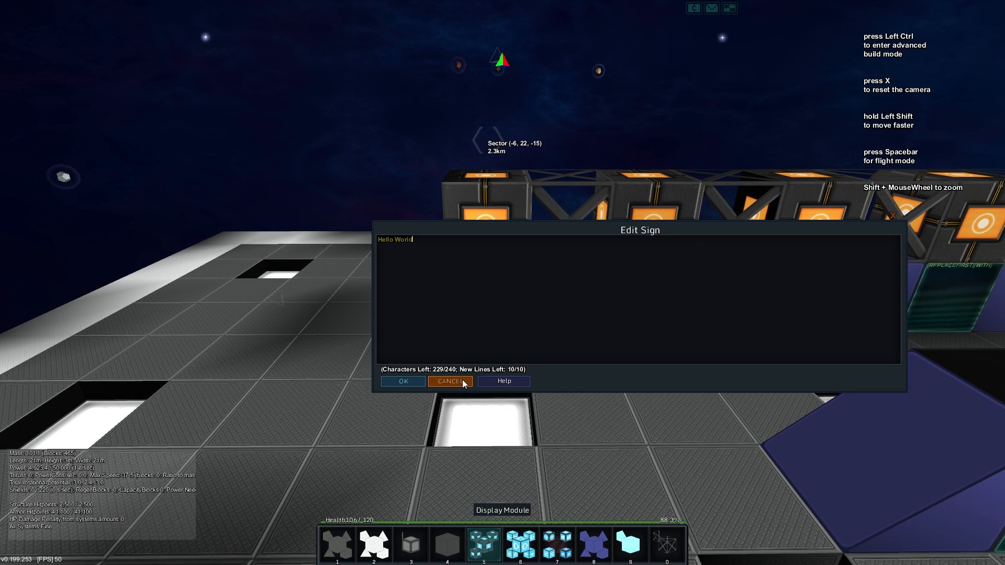
Step: Dismiss the unchanged sign editors, then save the first display as '[PASSWORD]Hello World'
{"action": "left_click", "coordinate": [449, 382]}
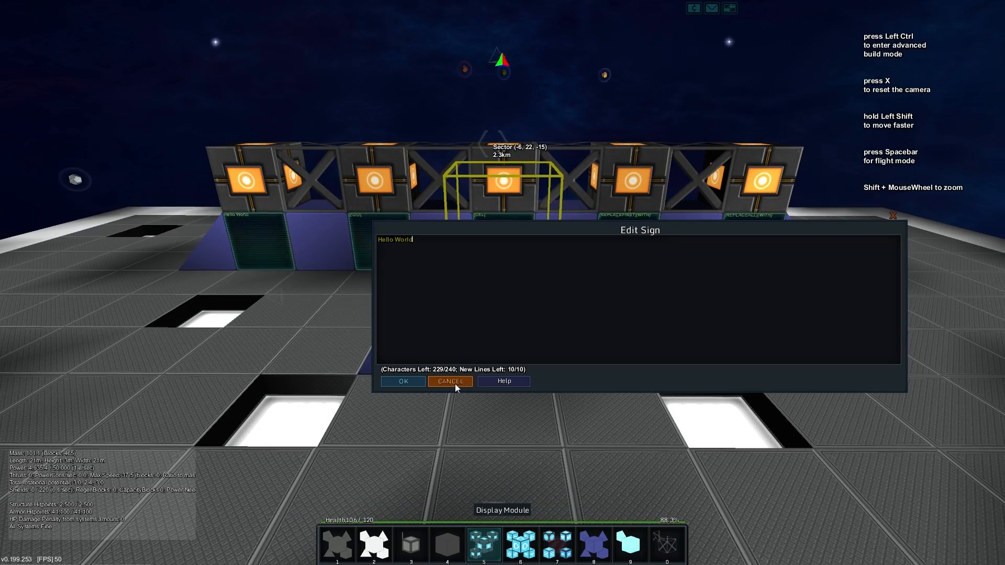
{"action": "left_click", "coordinate": [450, 382]}
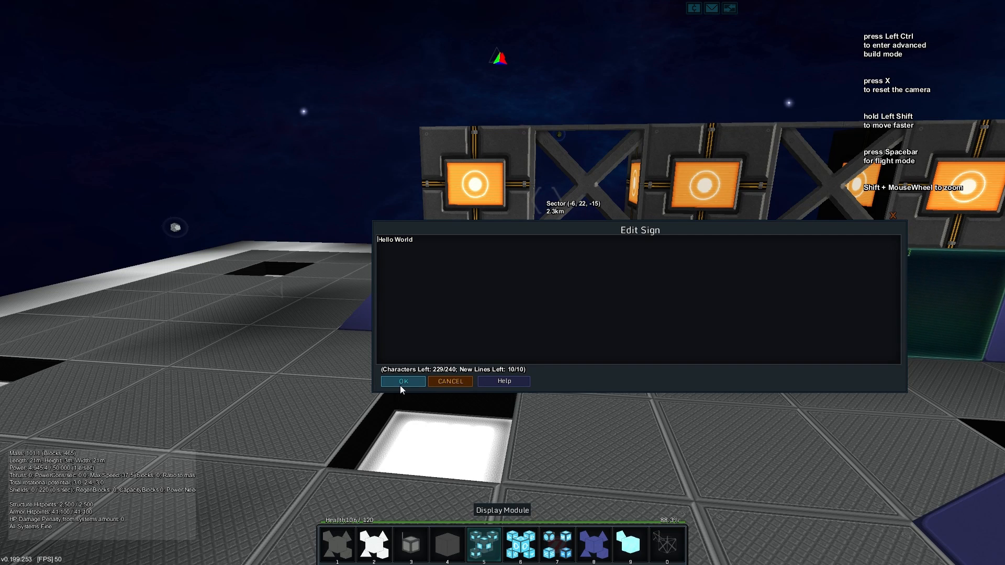
{"action": "type", "text": "[PASSWORD]"}
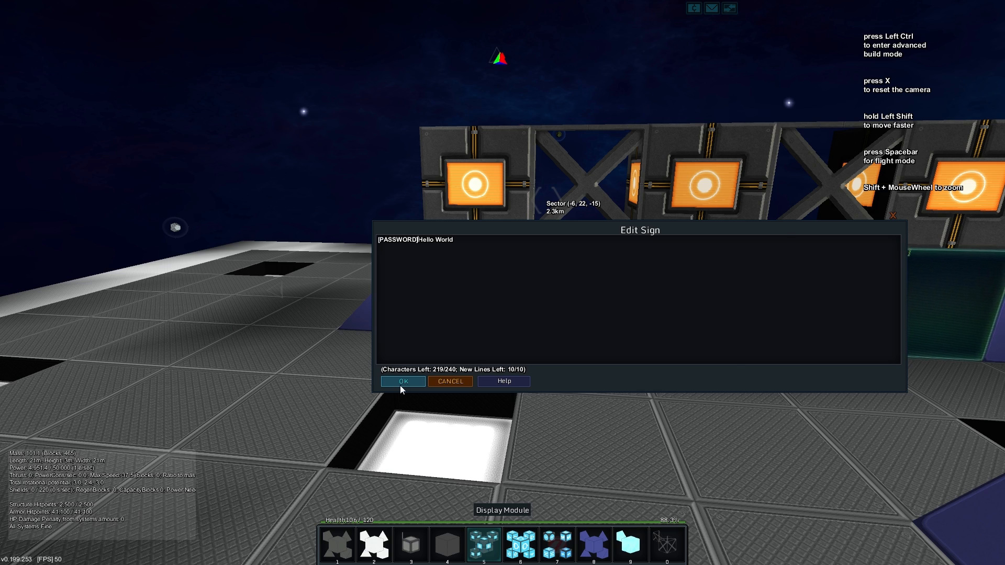
{"action": "left_click", "coordinate": [402, 382]}
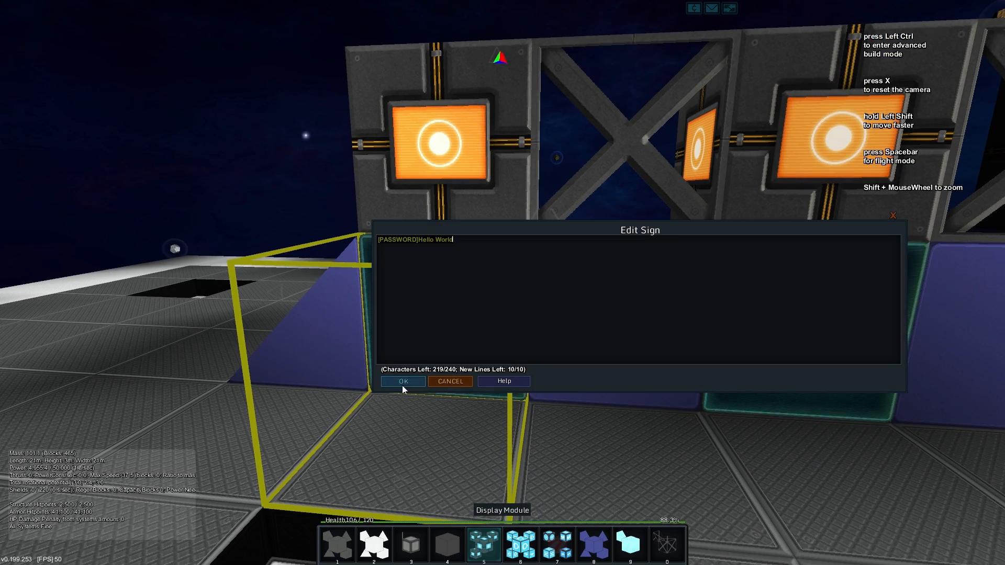
{"action": "left_click", "coordinate": [402, 380]}
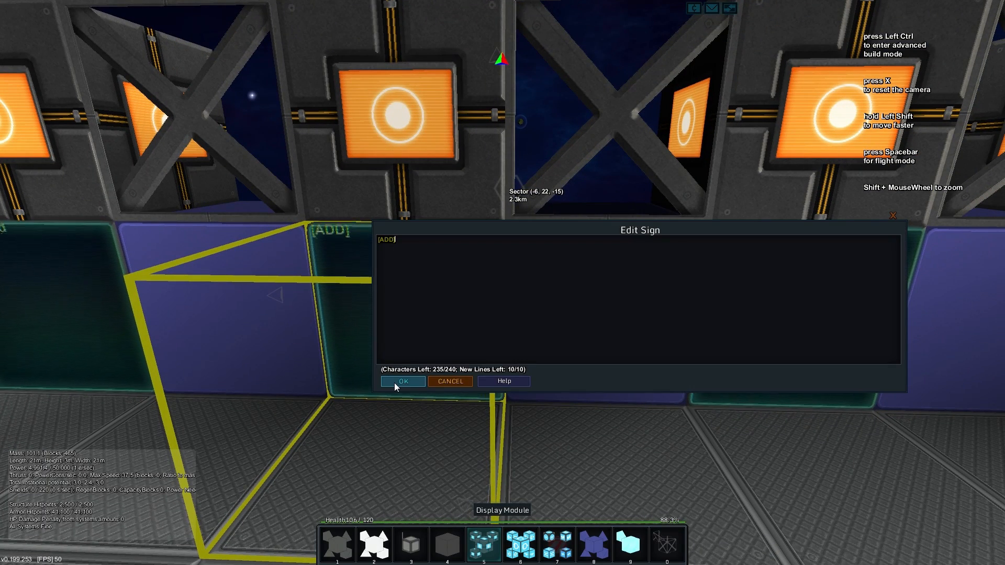
Step: Complete the ADD module's sign as '[ADD] Hello World' and save it
{"action": "type", "text": "Hello W"}
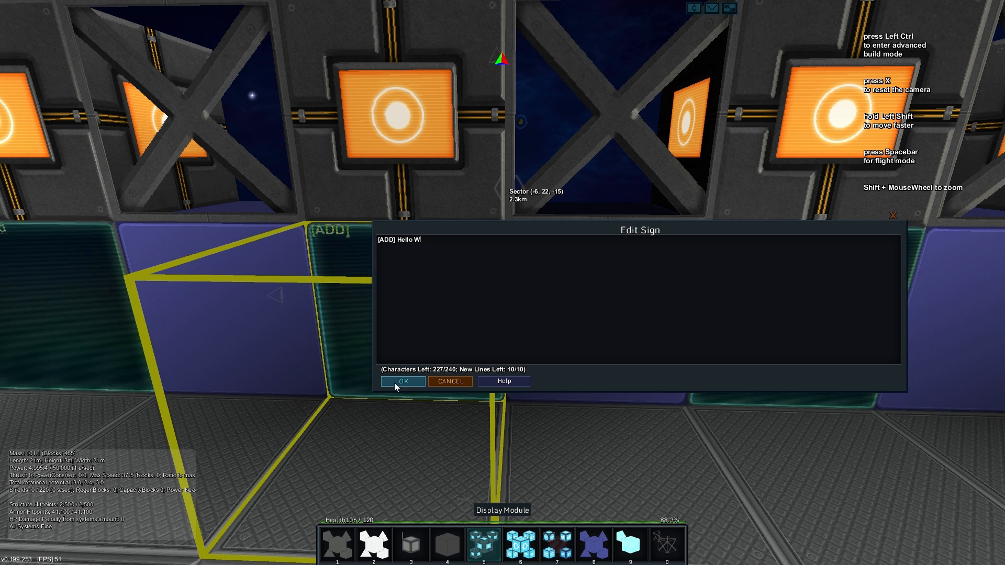
{"action": "type", "text": "orld"}
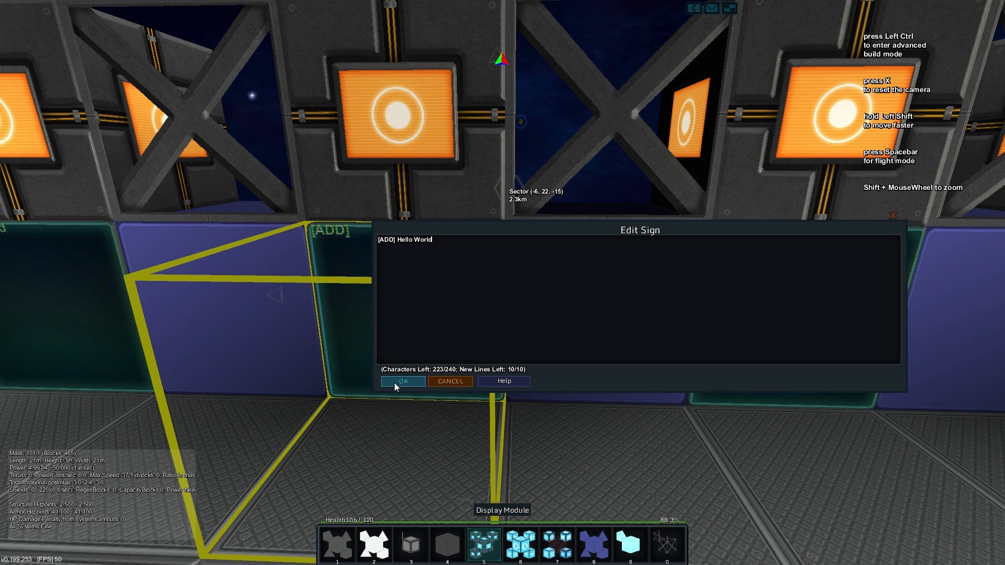
{"action": "left_click", "coordinate": [402, 381]}
{"action": "type", "text": "[DEL]1"}
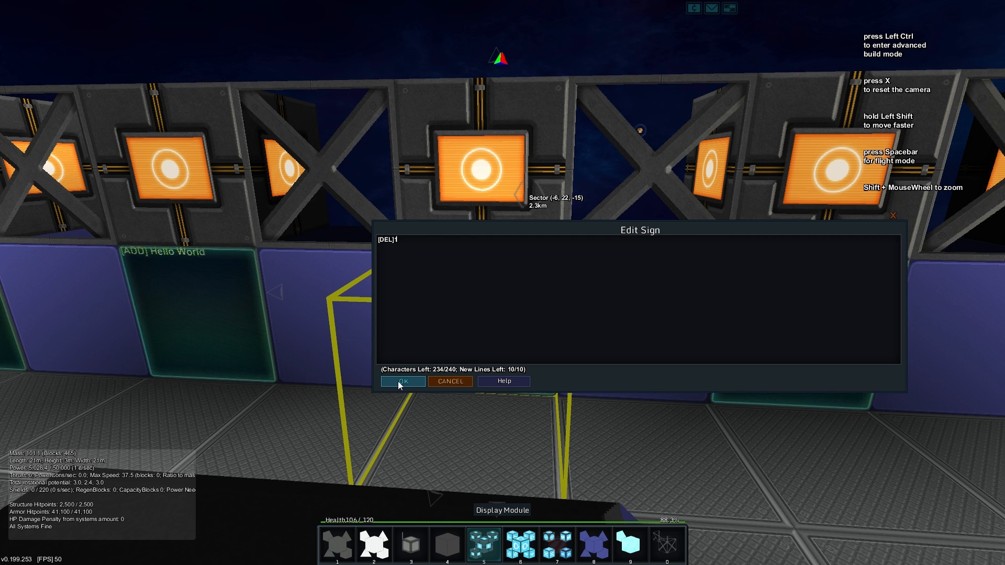
Step: Close the Hello World display unchanged, trigger the signal button with R, and continue the DEL text
{"action": "left_click", "coordinate": [401, 381]}
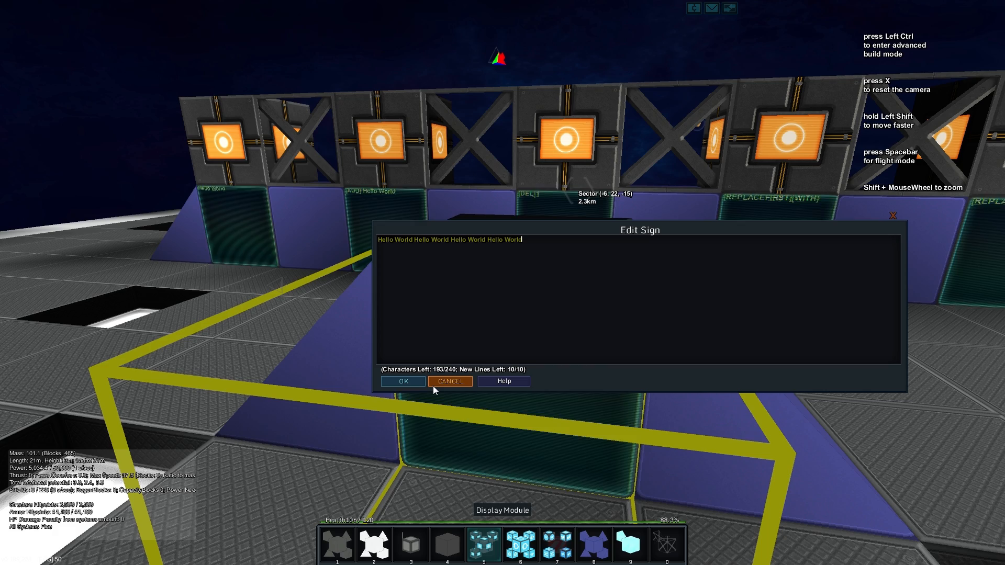
{"action": "mouse_move", "coordinate": [443, 389]}
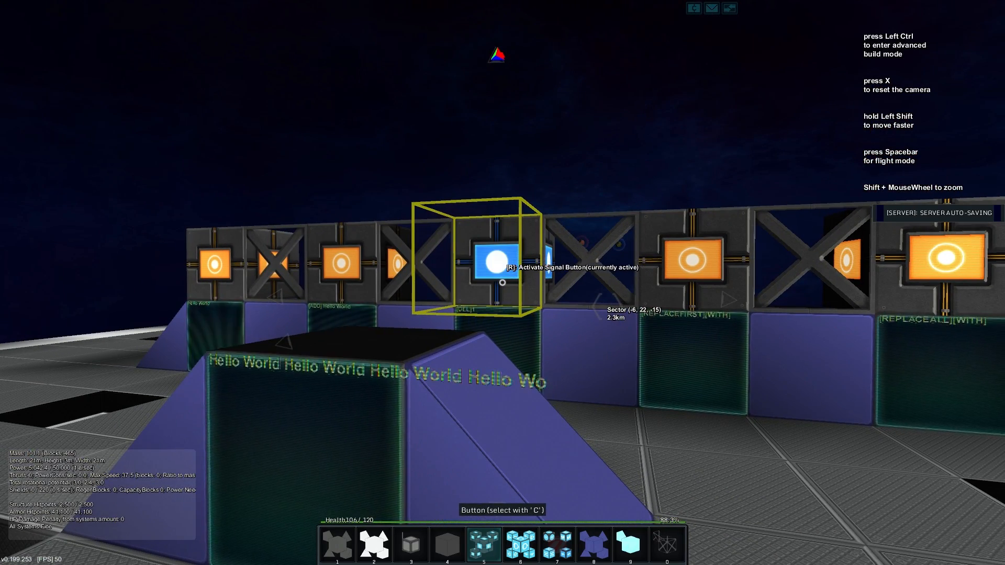
{"action": "key", "text": "r"}
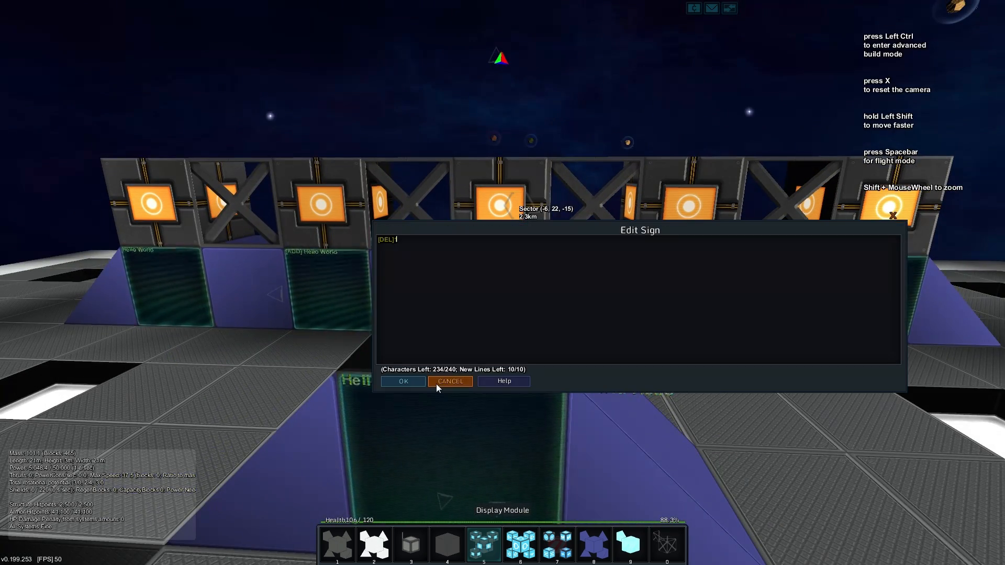
{"action": "type", "text": "d"}
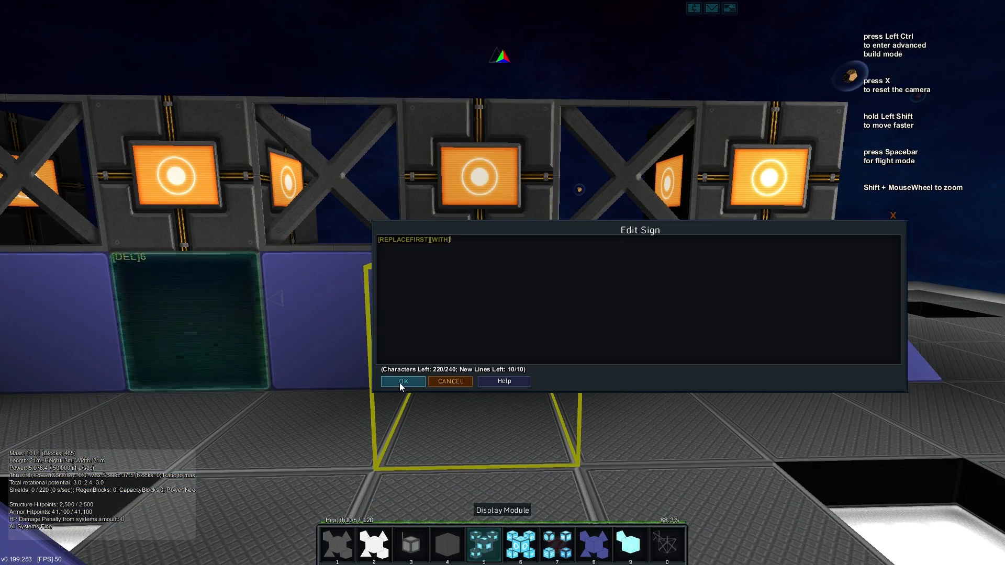
Step: Save the REPLACEFIRST sign as '[REPLACEFIRST]Hello World[WITH]Goodbye World'
{"action": "type", "text": "Hello Wor"}
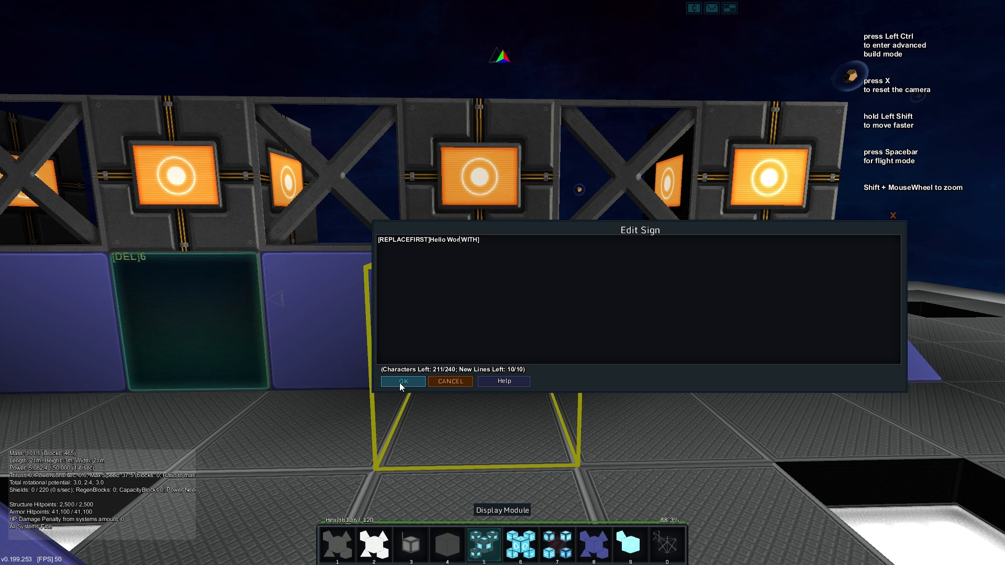
{"action": "type", "text": "ld"}
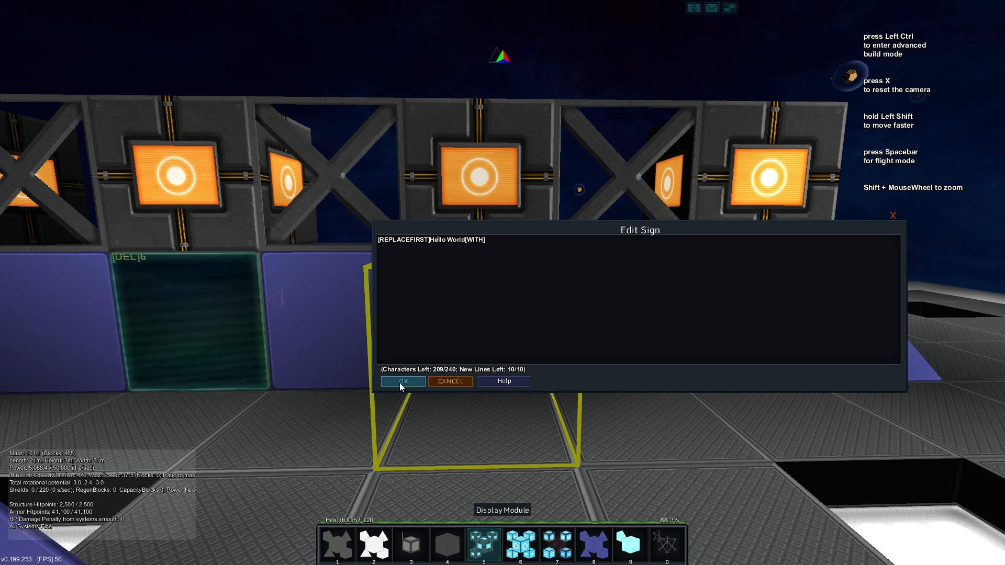
{"action": "type", "text": "Goodbye Worl"}
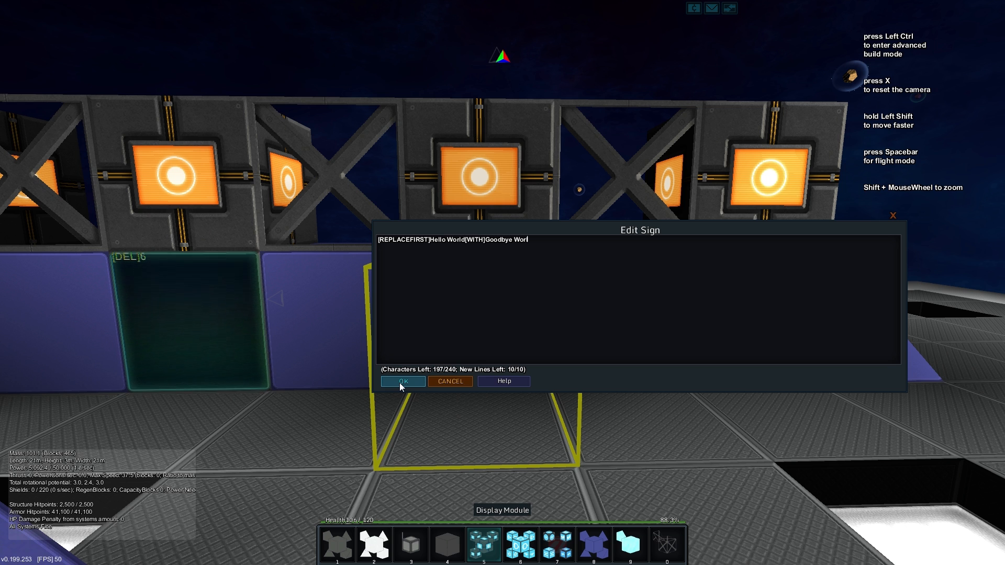
{"action": "type", "text": "d"}
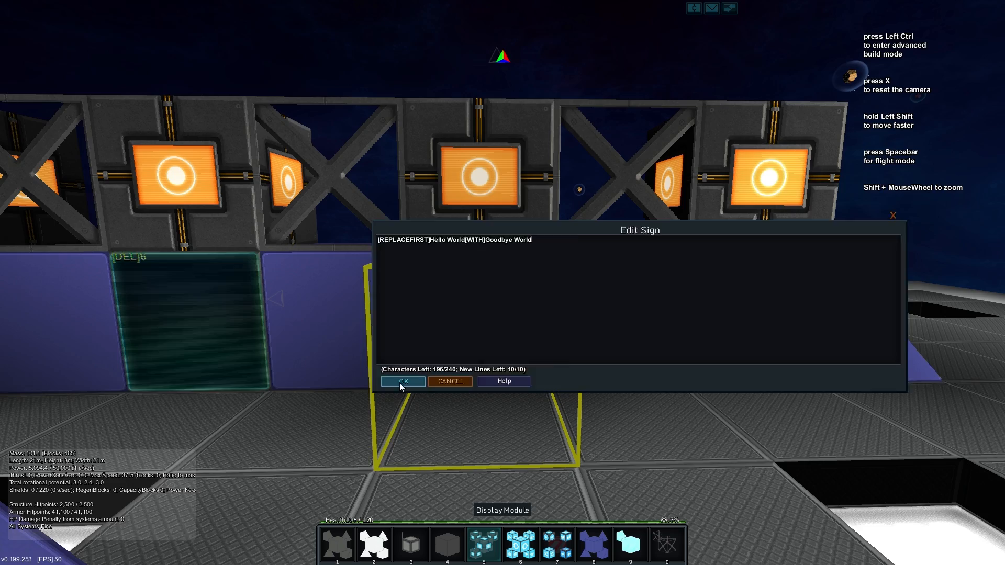
{"action": "left_click", "coordinate": [402, 381]}
{"action": "type", "text": "[REPLACEALL][WITH"}
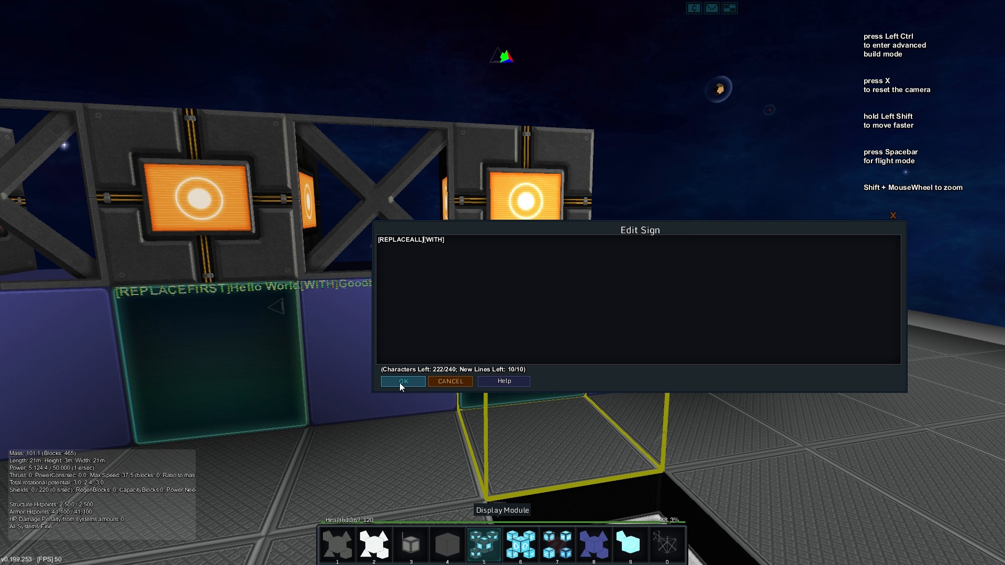
Step: Save the REPLACEALL sign as '[REPLACEALL]Goodbye World[WITH]Hello World'
{"action": "type", "text": "Gd"}
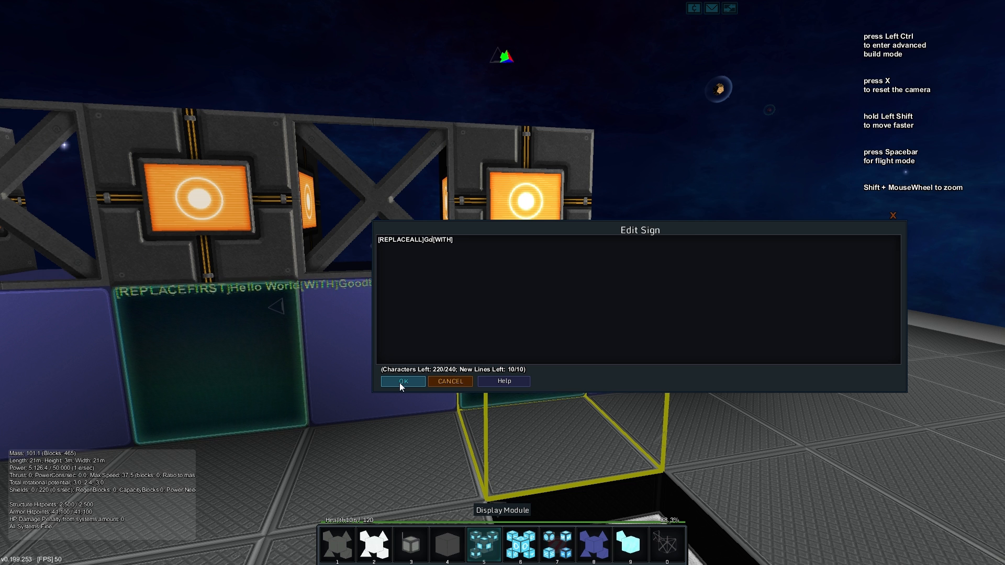
{"action": "type", "text": "Goodbye World"}
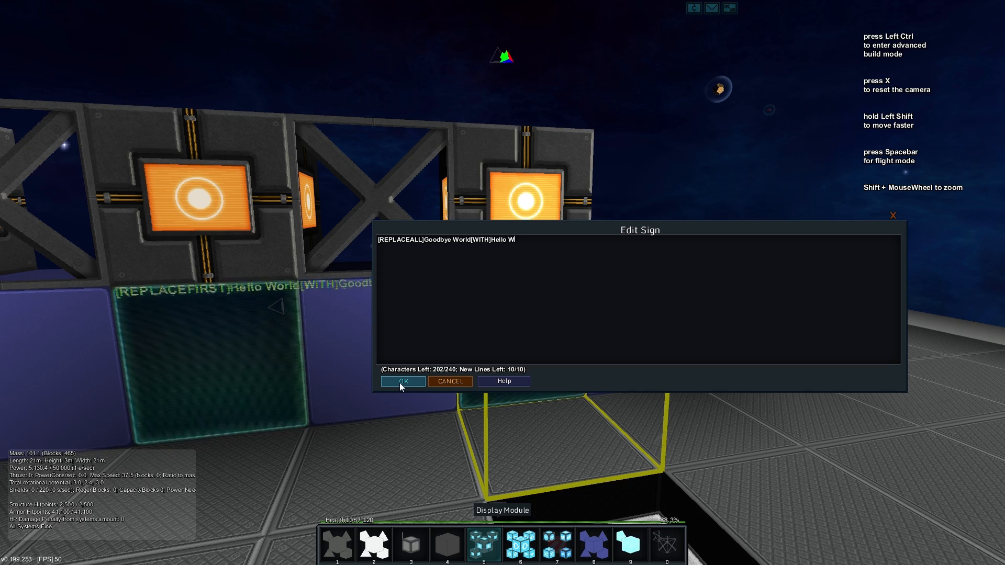
{"action": "left_click", "coordinate": [402, 381]}
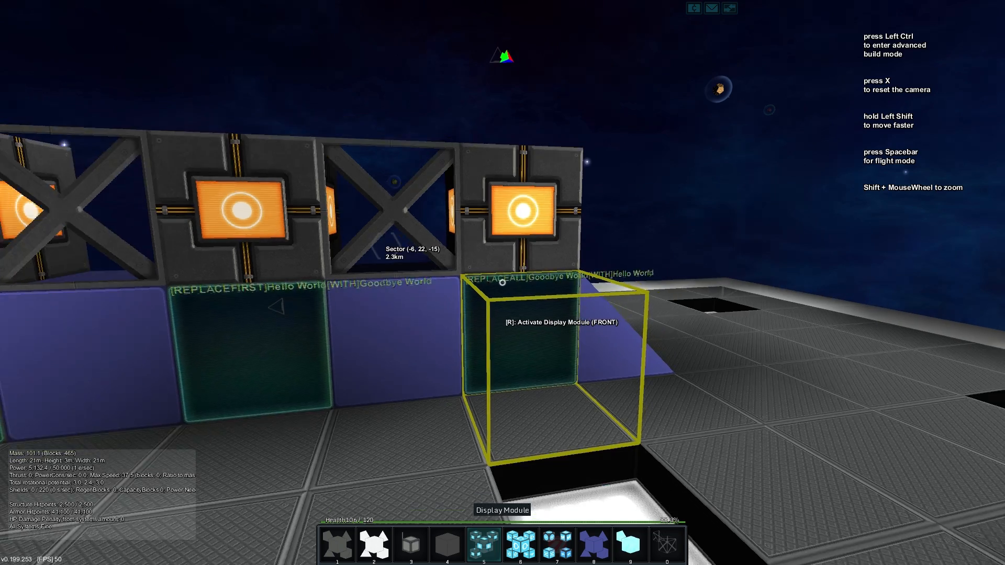